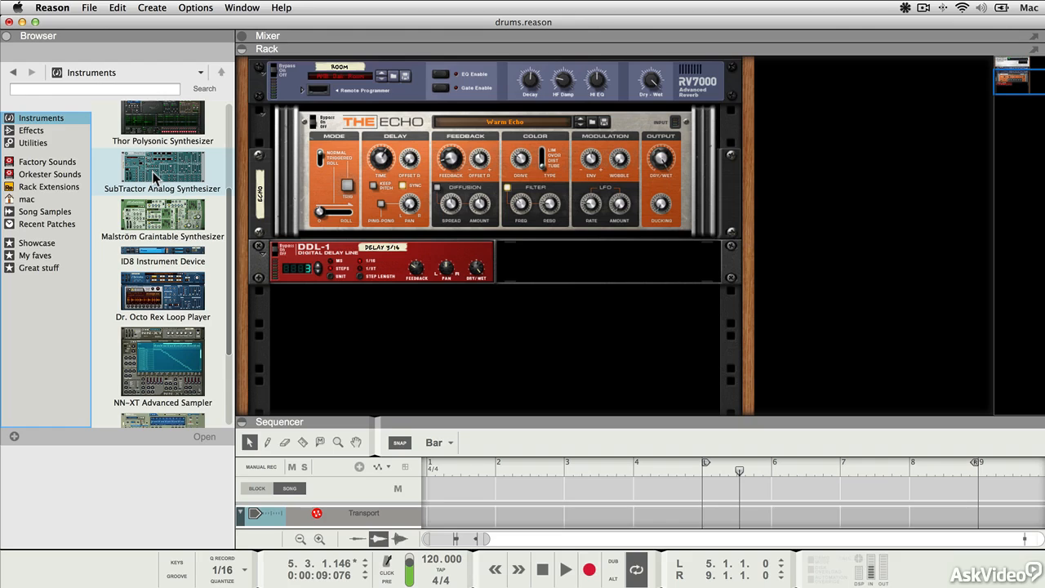
Drag a SubTractor Analog Synthesizer into the rack and initialize its patch.
click(164, 171)
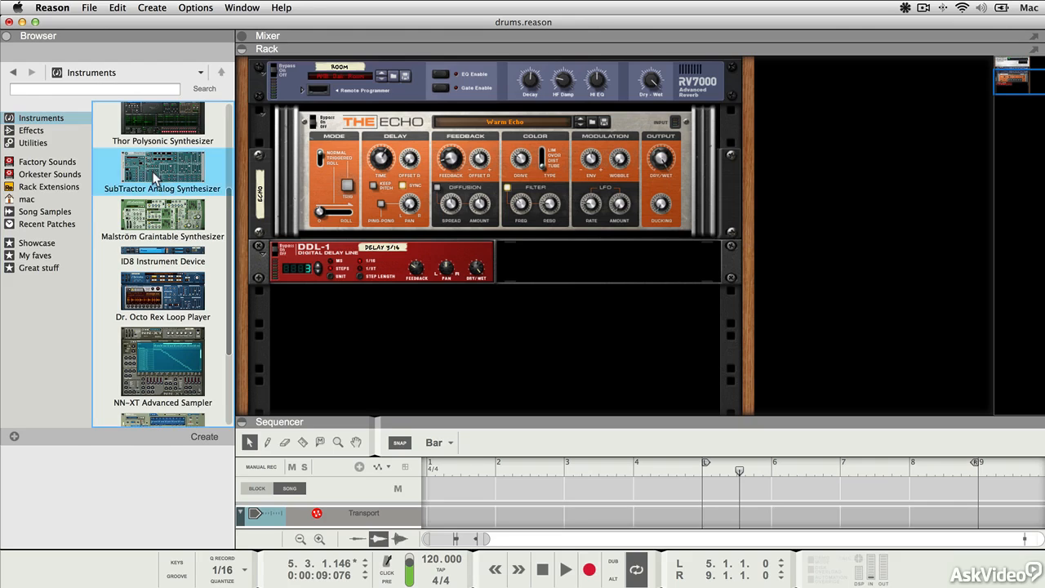
drag(163, 171, 405, 338)
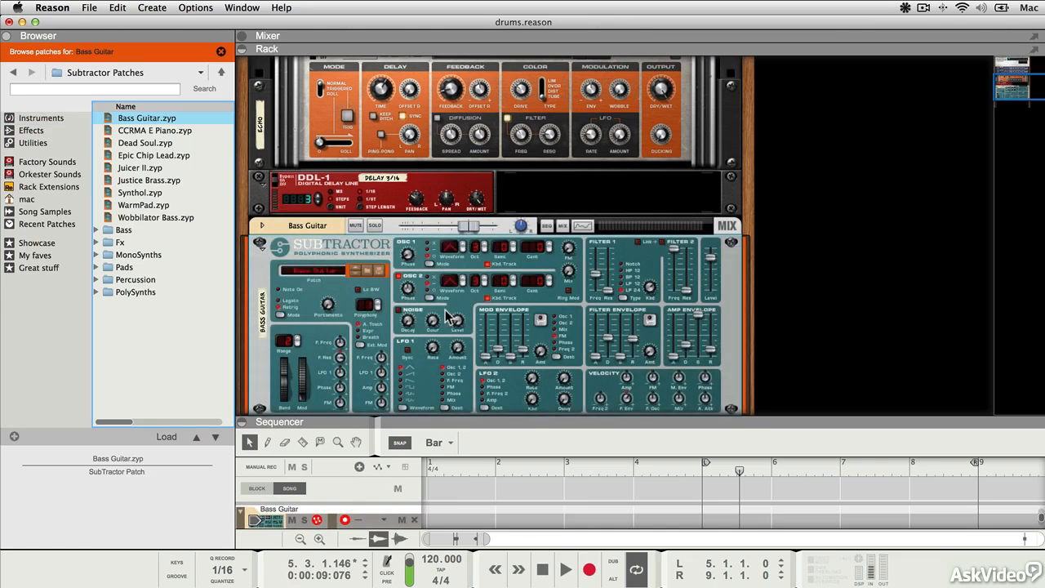
scroll(up, 3)
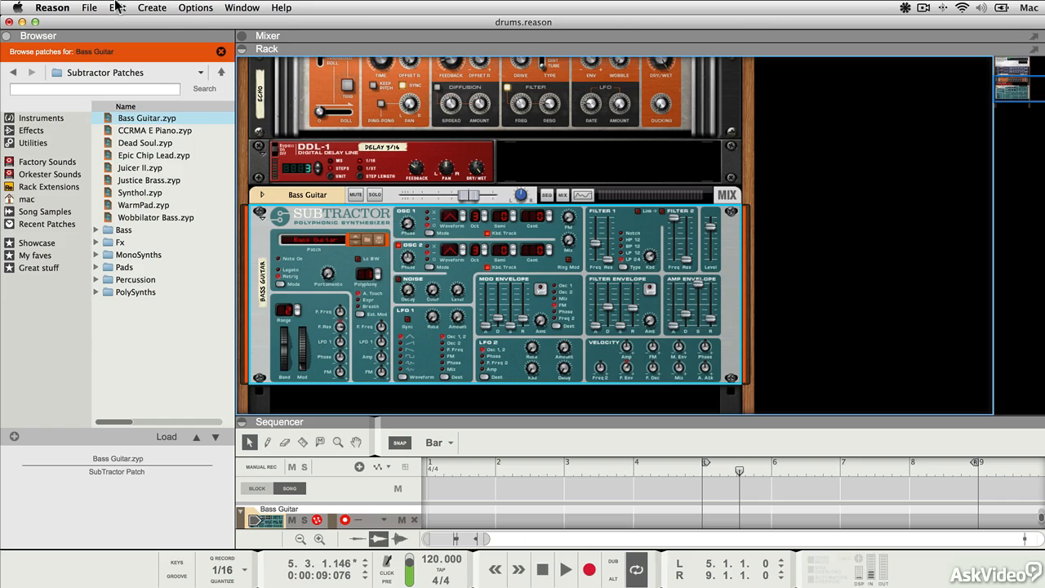
click(118, 6)
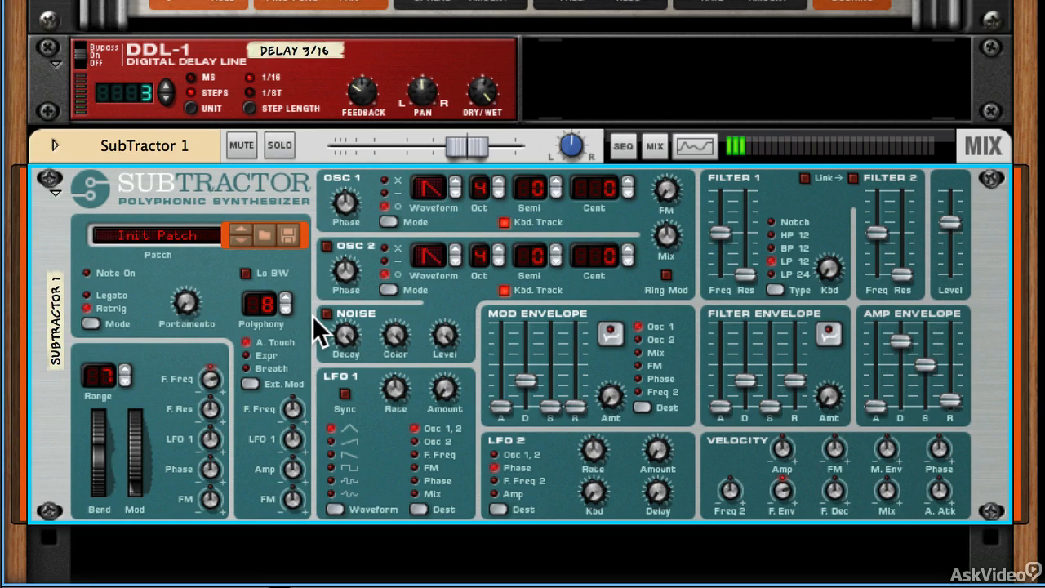
mouse_move(759, 232)
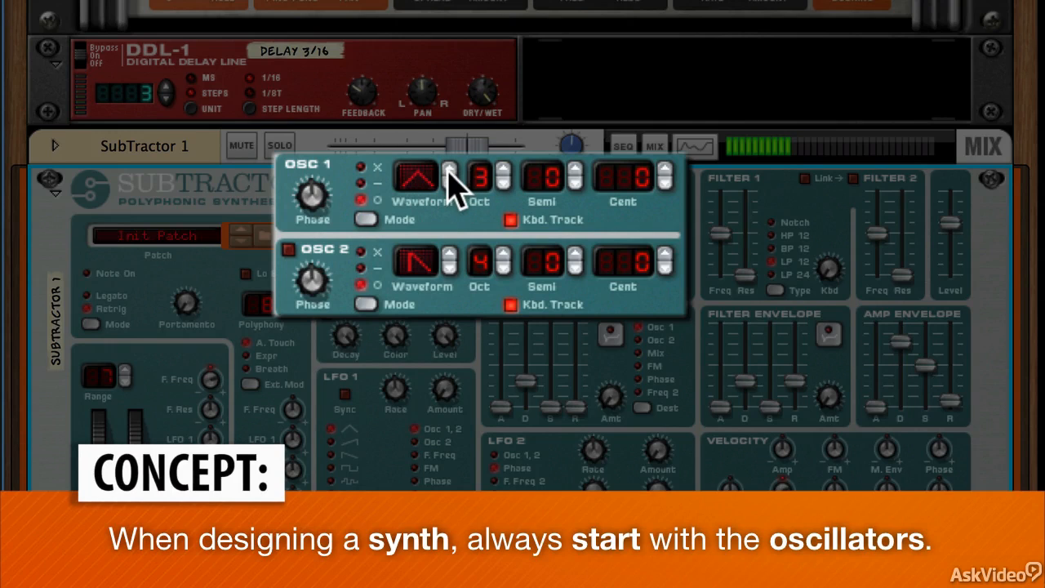
mouse_move(564, 181)
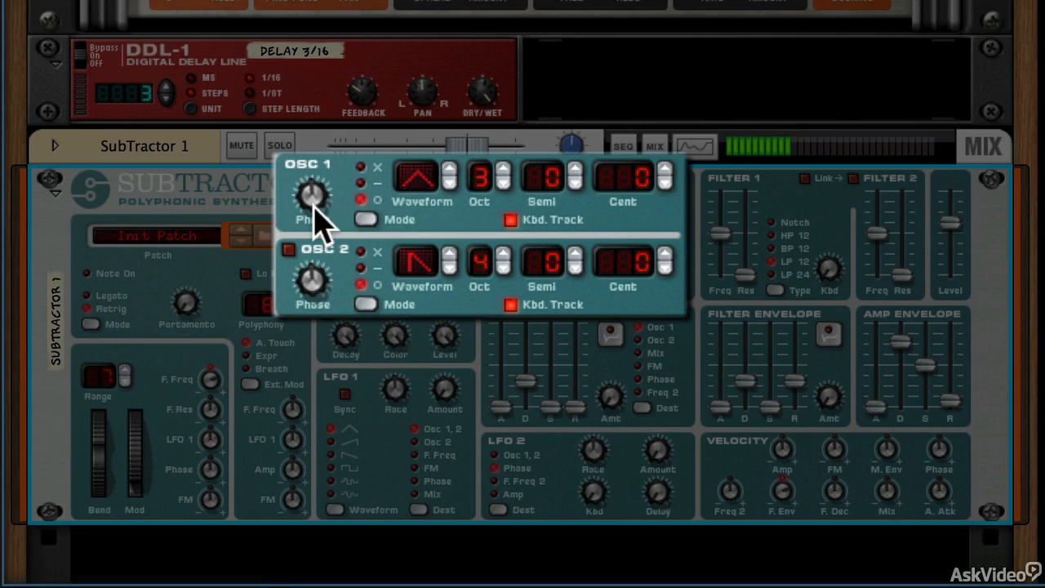
mouse_move(287, 252)
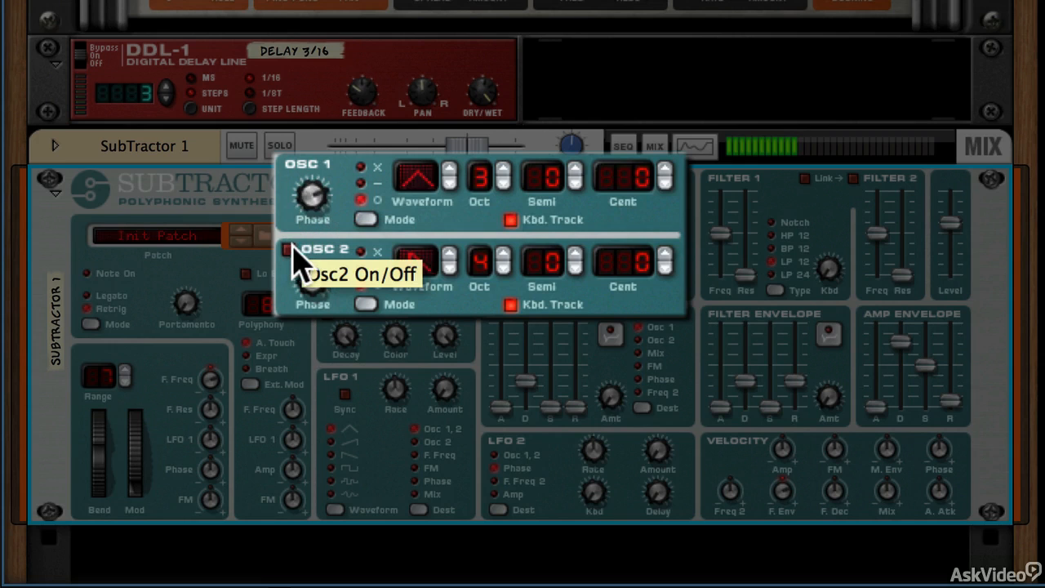
Switch on SubTractor's second oscillator.
click(284, 250)
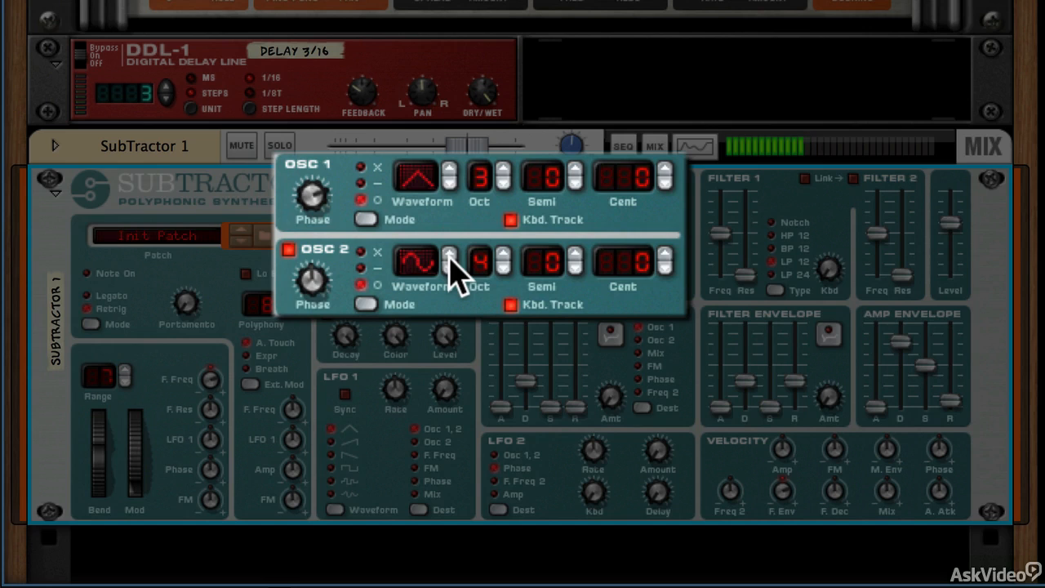
mouse_move(379, 327)
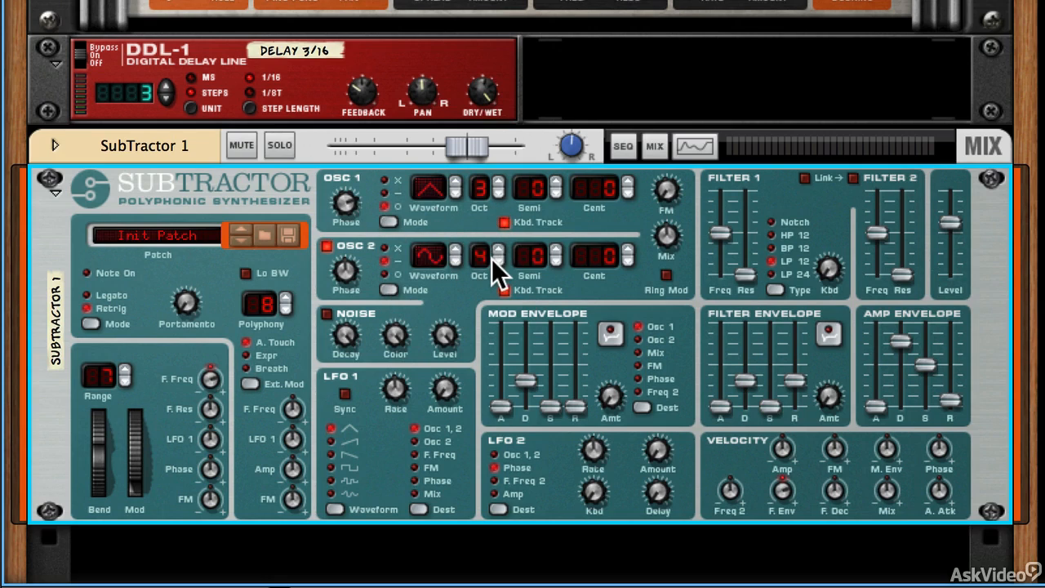
mouse_move(330, 327)
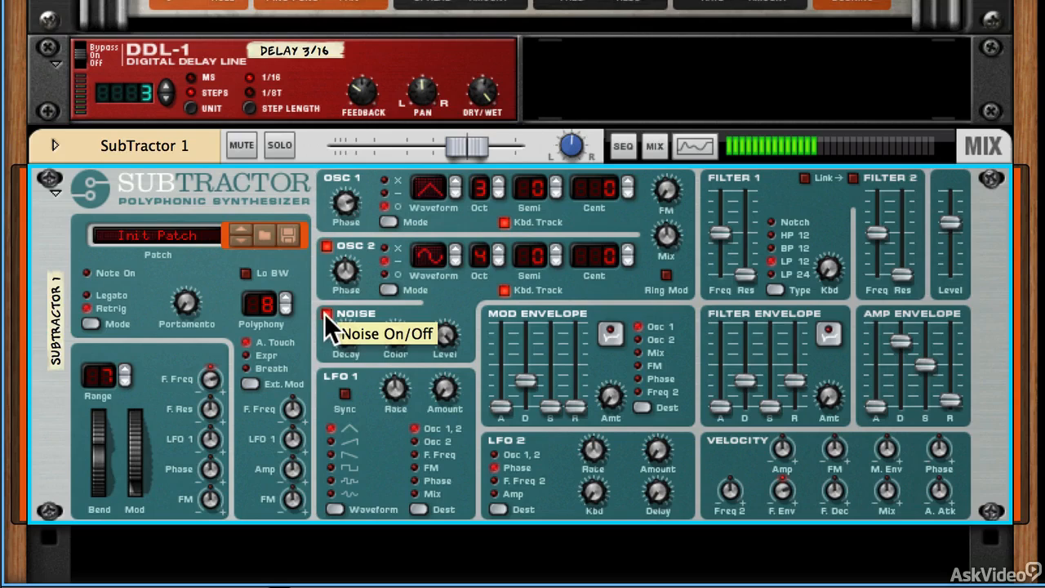
mouse_move(396, 360)
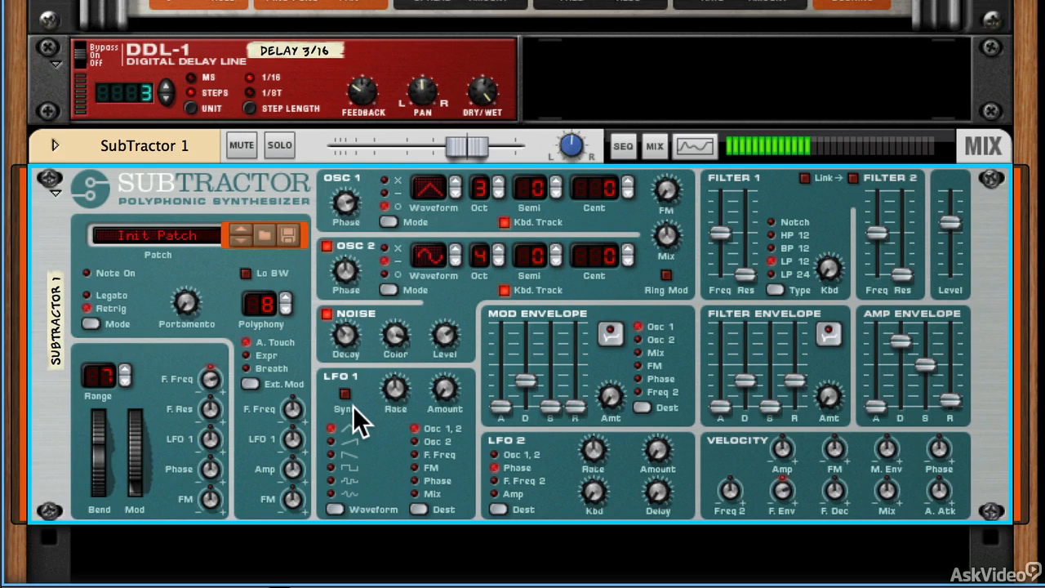
mouse_move(711, 290)
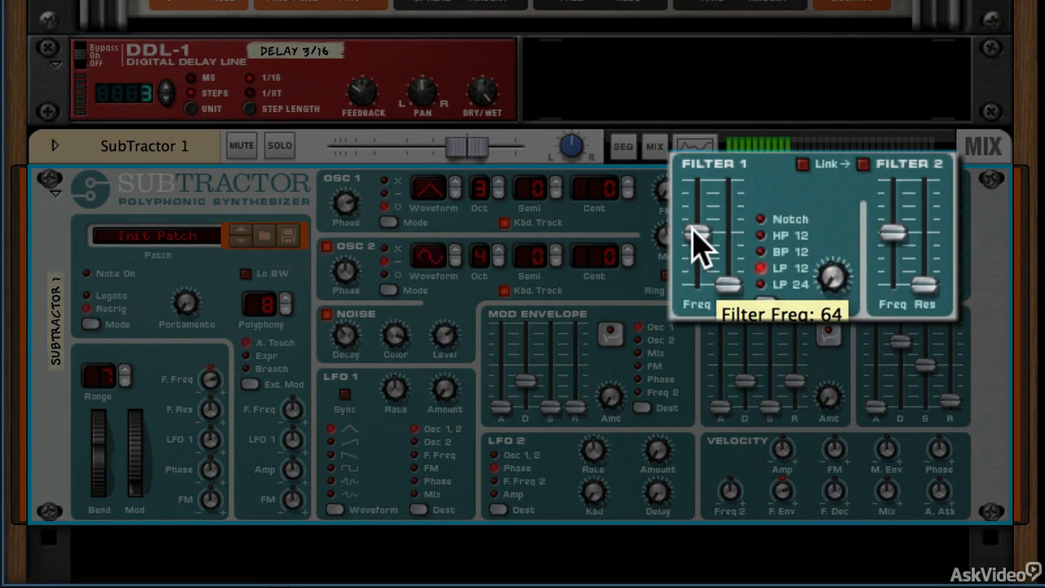
Lower Filter 1's frequency, set Filter 2's cutoff and raise its resonance to 83.
drag(699, 237, 702, 261)
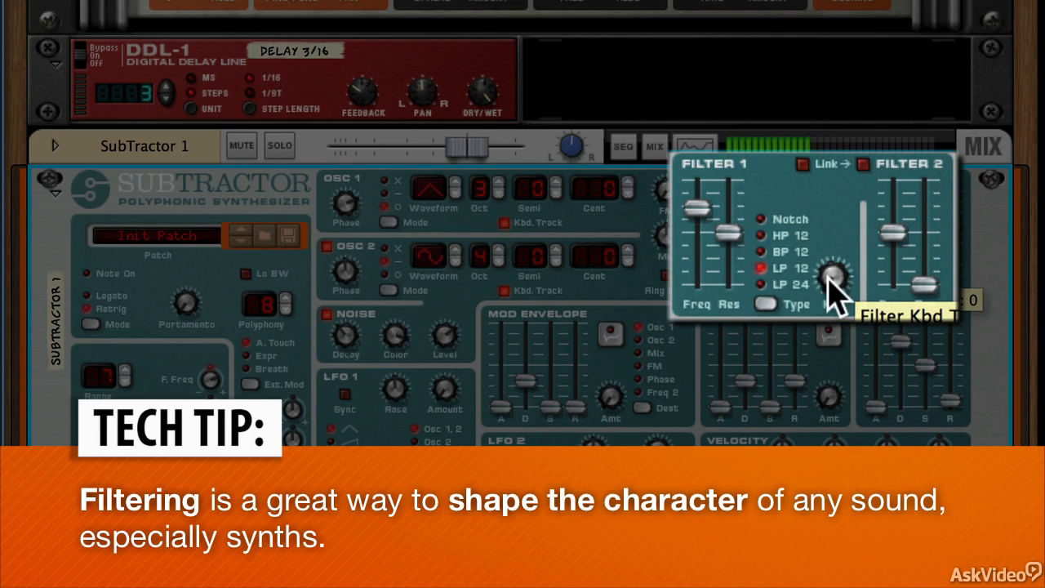
mouse_move(803, 167)
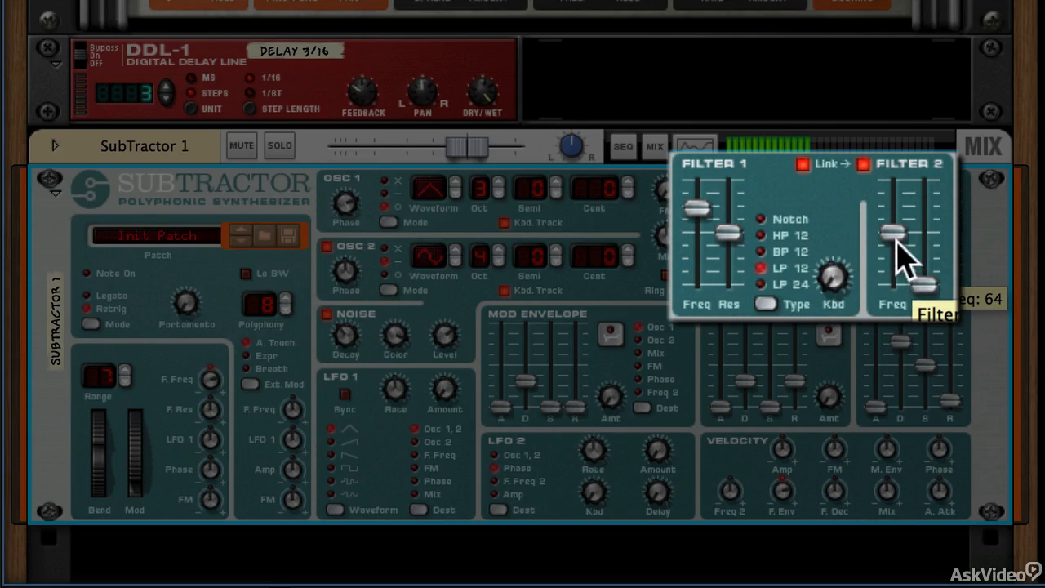
drag(927, 285, 928, 226)
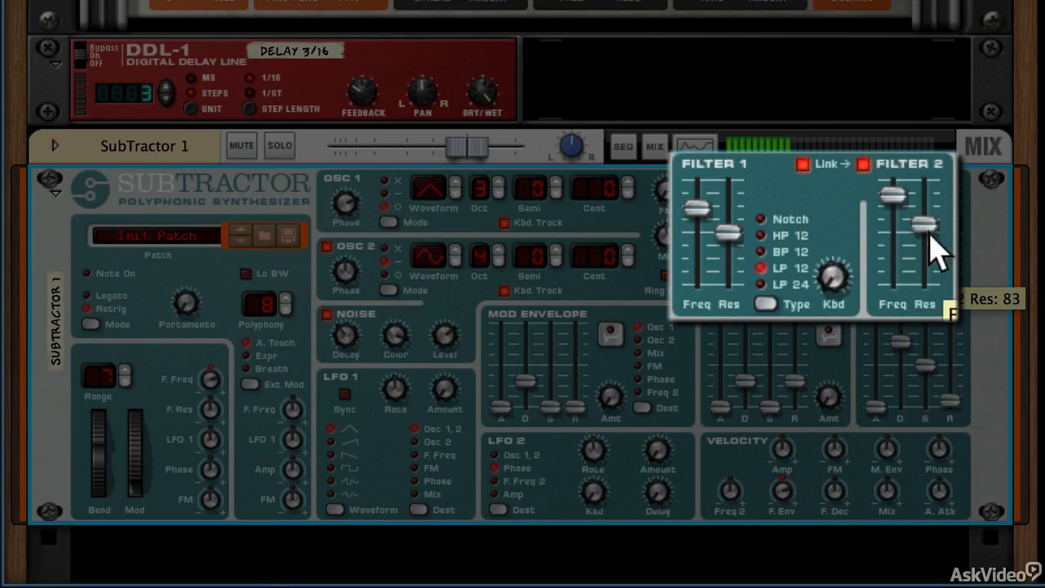
drag(923, 225, 912, 237)
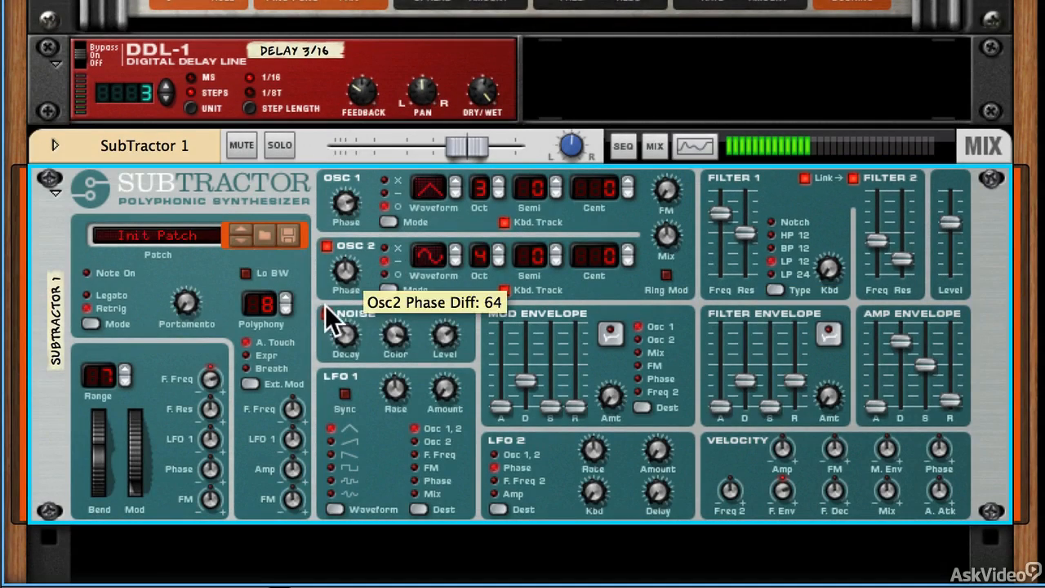
mouse_move(328, 317)
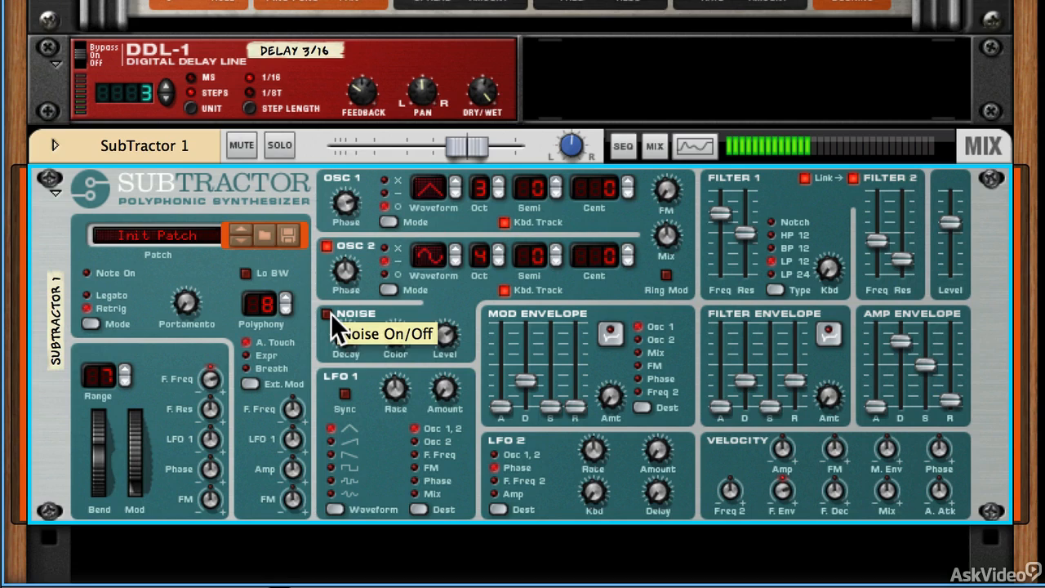
mouse_move(559, 373)
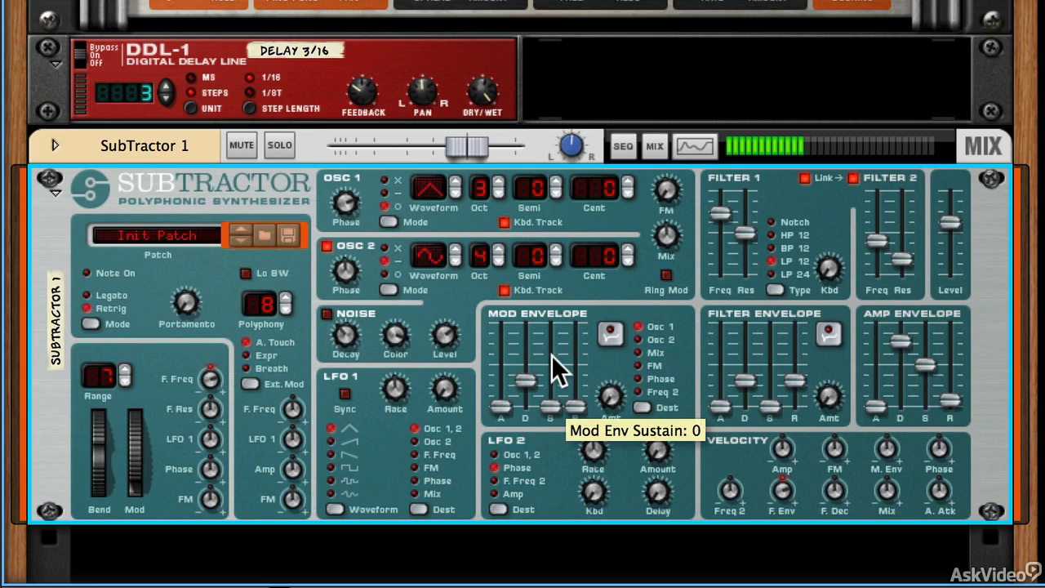
mouse_move(727, 422)
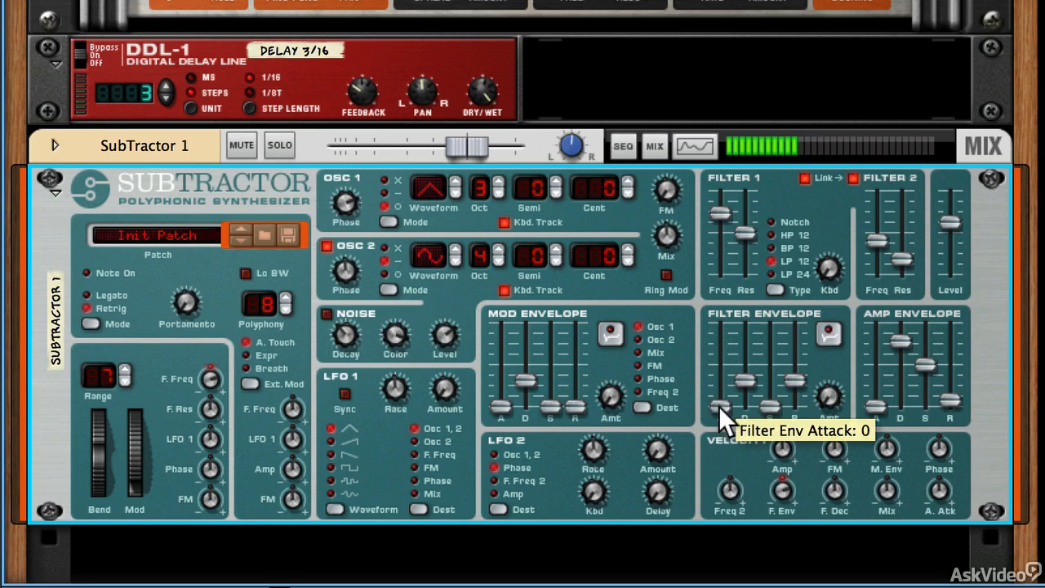
Reshape the filter envelope's attack and sustain levels.
drag(720, 412, 720, 384)
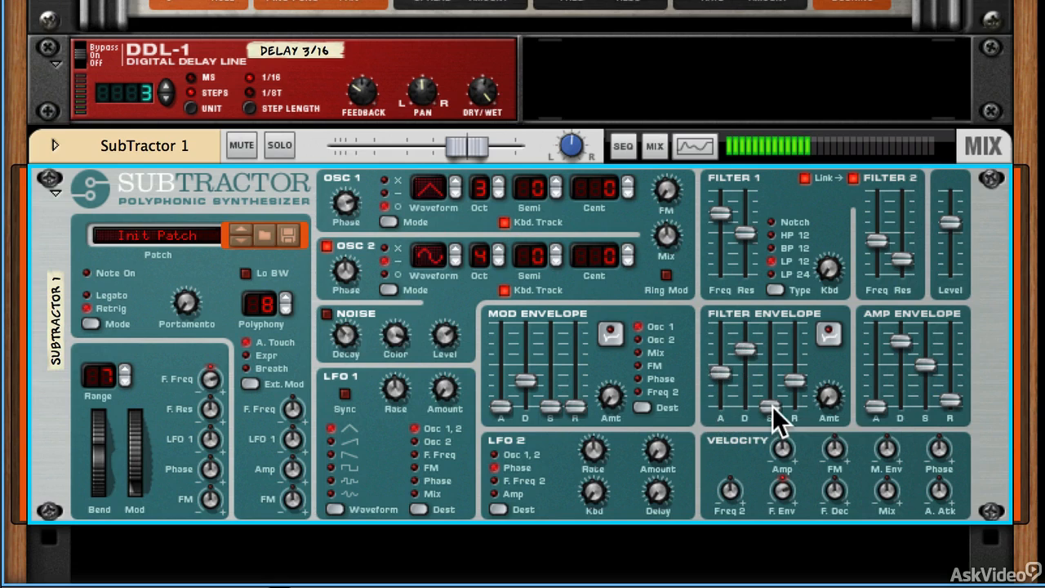
mouse_move(857, 454)
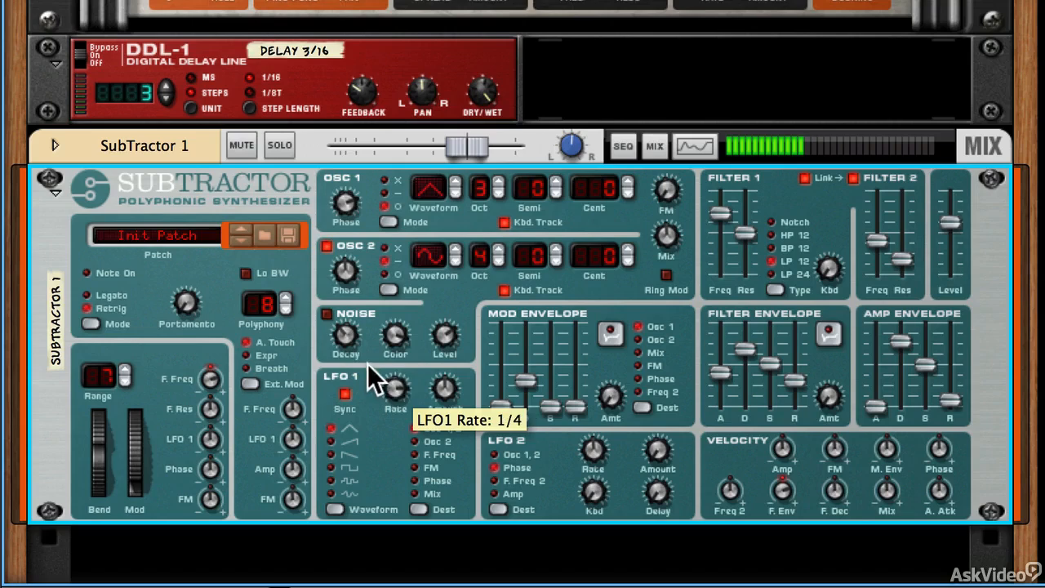
mouse_move(444, 392)
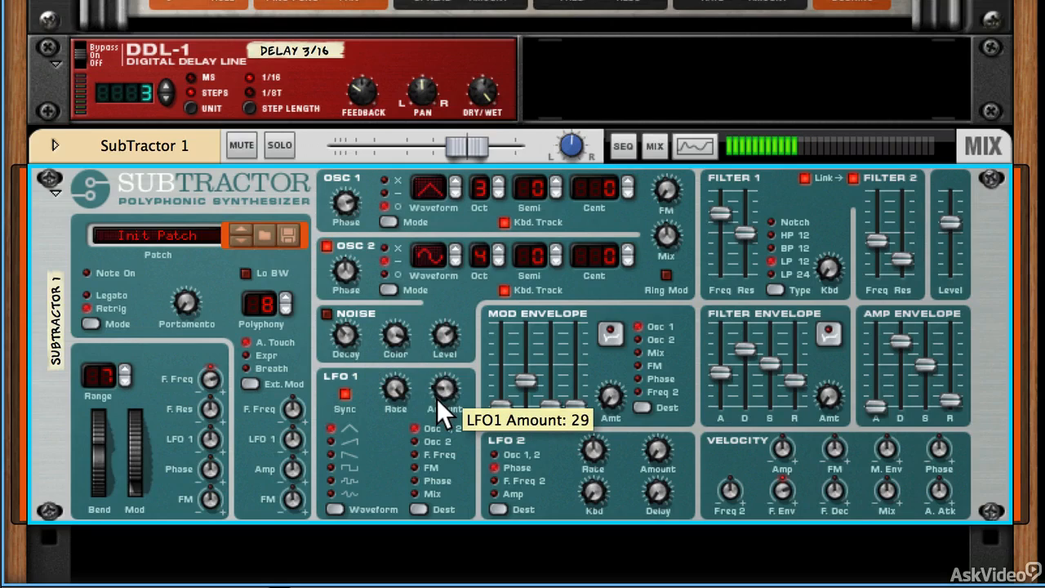
Raise LFO 1's amount to 127 and route it to the filter frequency (F.Freq).
drag(444, 400, 444, 359)
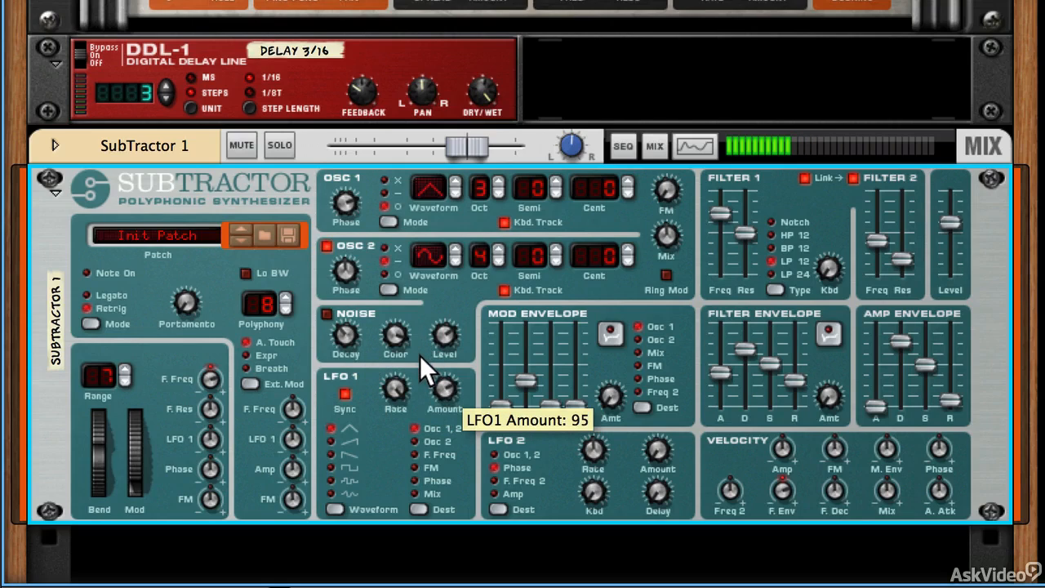
drag(445, 392, 444, 359)
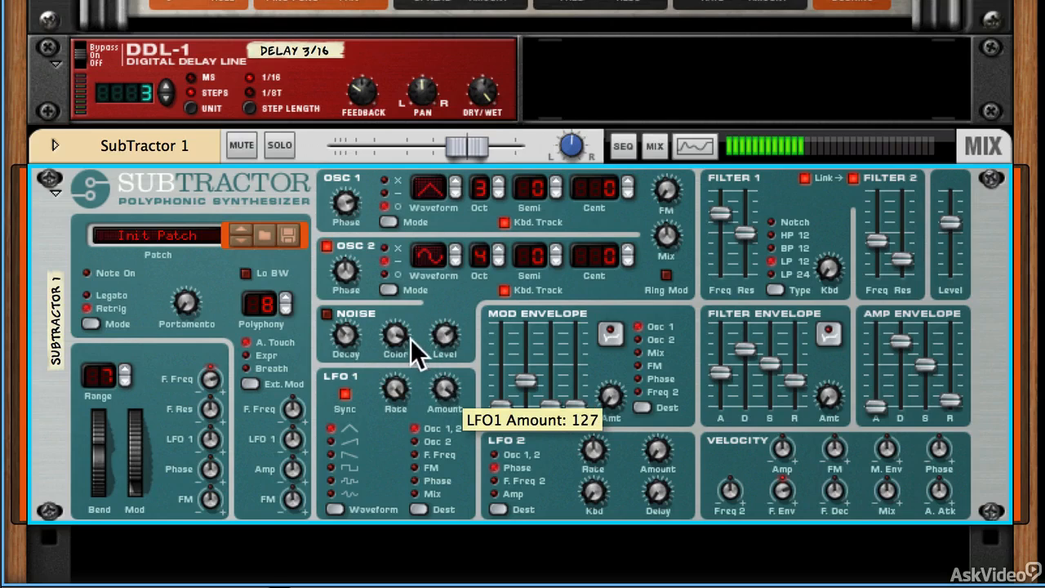
drag(444, 391, 445, 417)
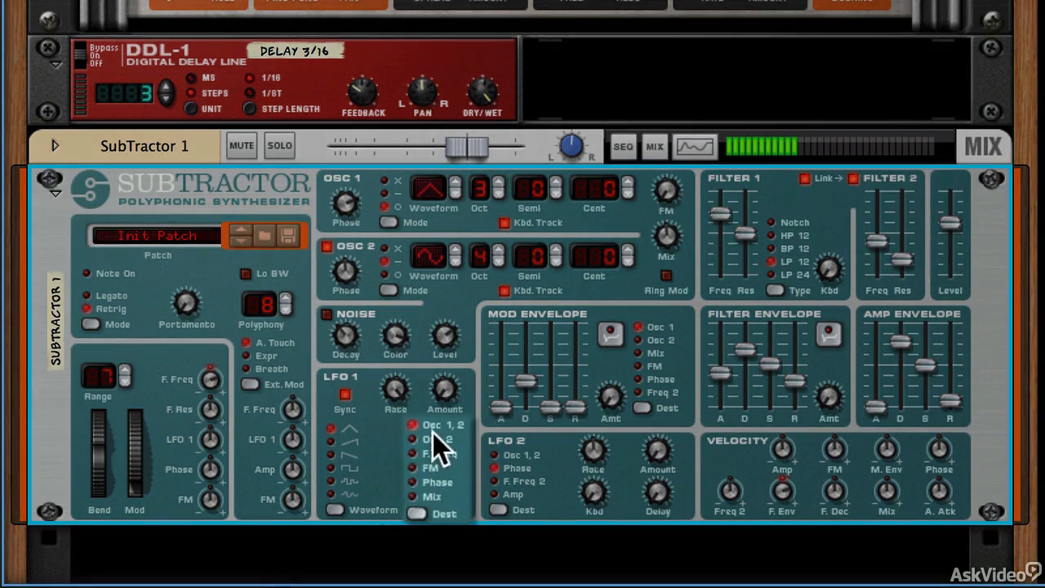
click(441, 425)
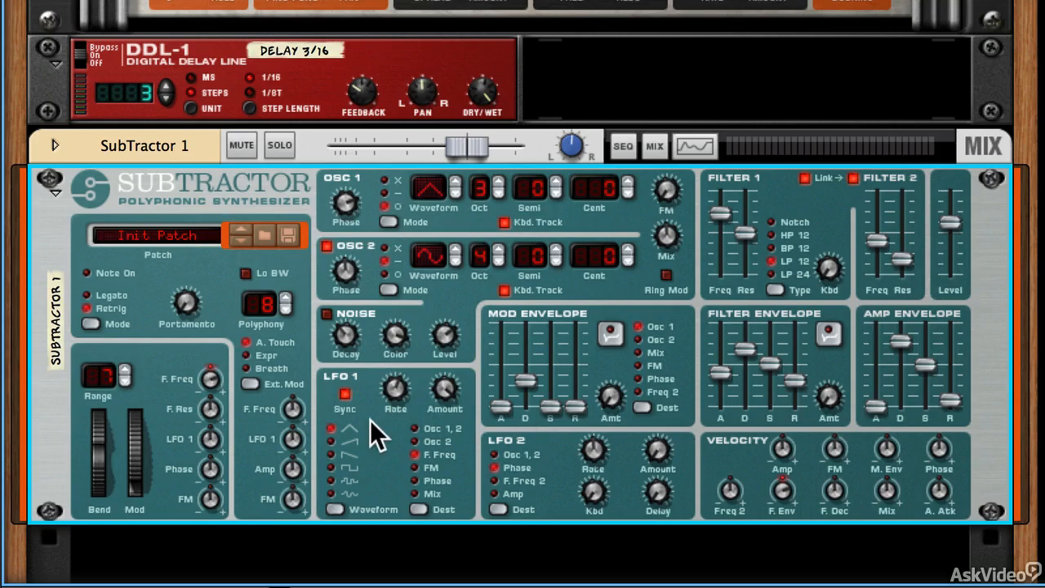
mouse_move(726, 228)
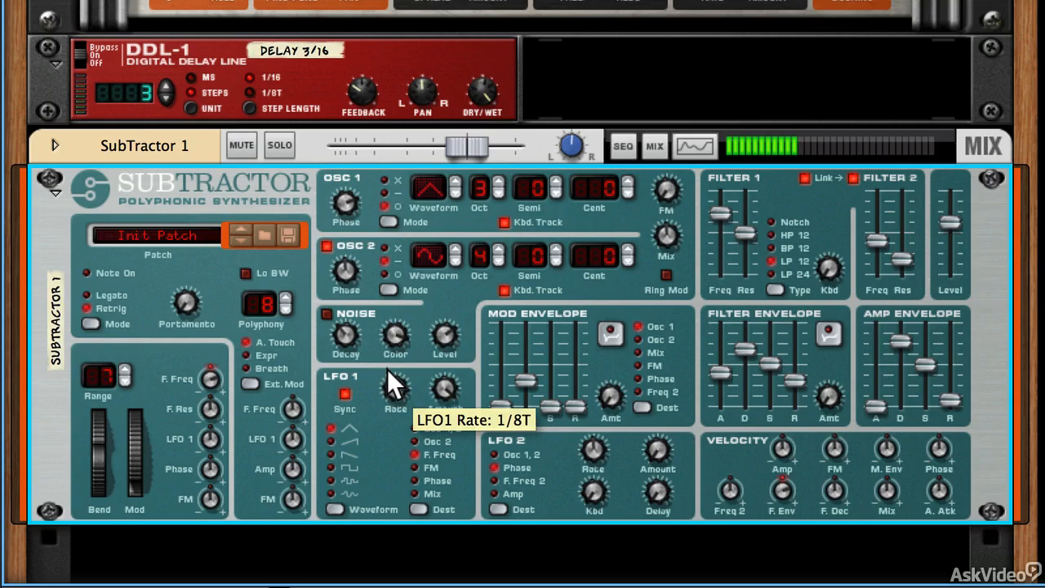
mouse_move(421, 522)
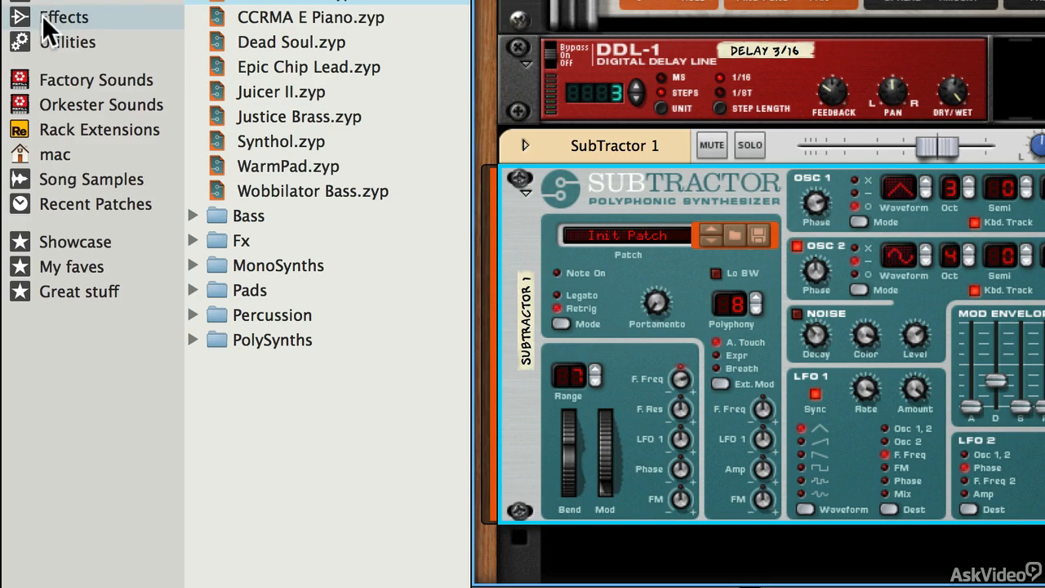
Load the Dirty Tone bass amp Combinator from the Effects browser and show its programmer.
click(64, 16)
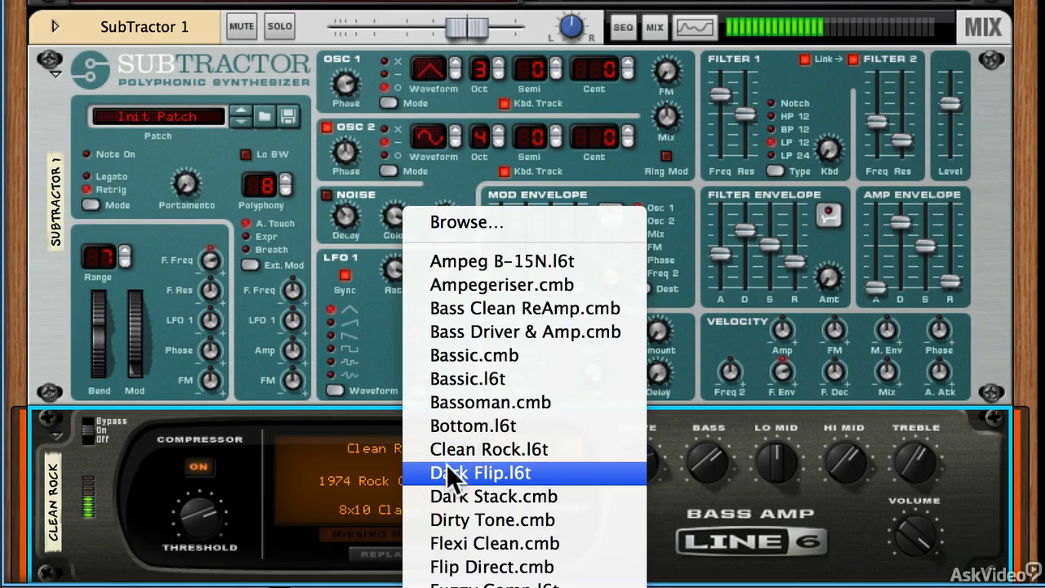
mouse_move(474, 520)
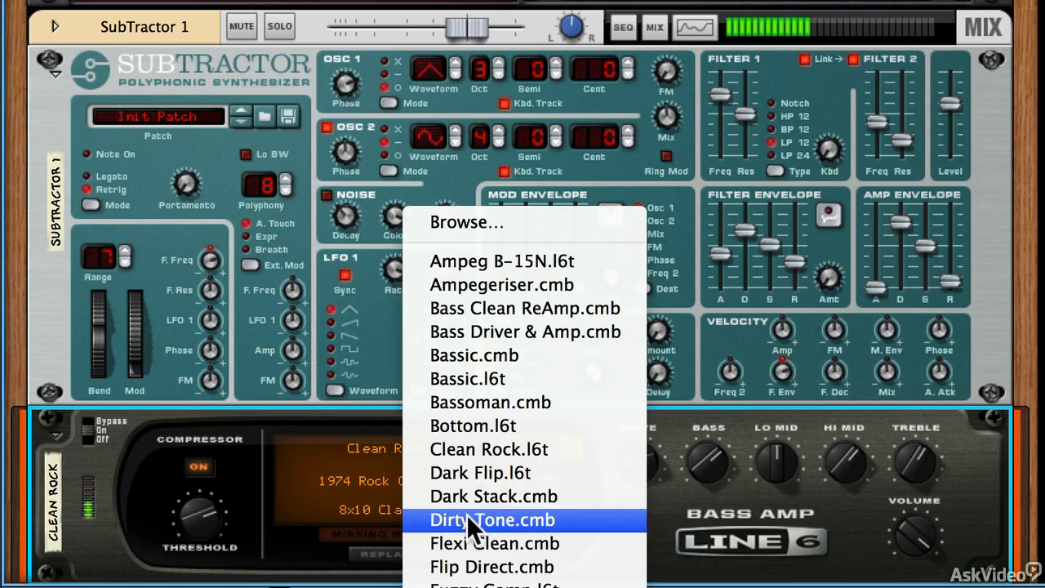
click(492, 519)
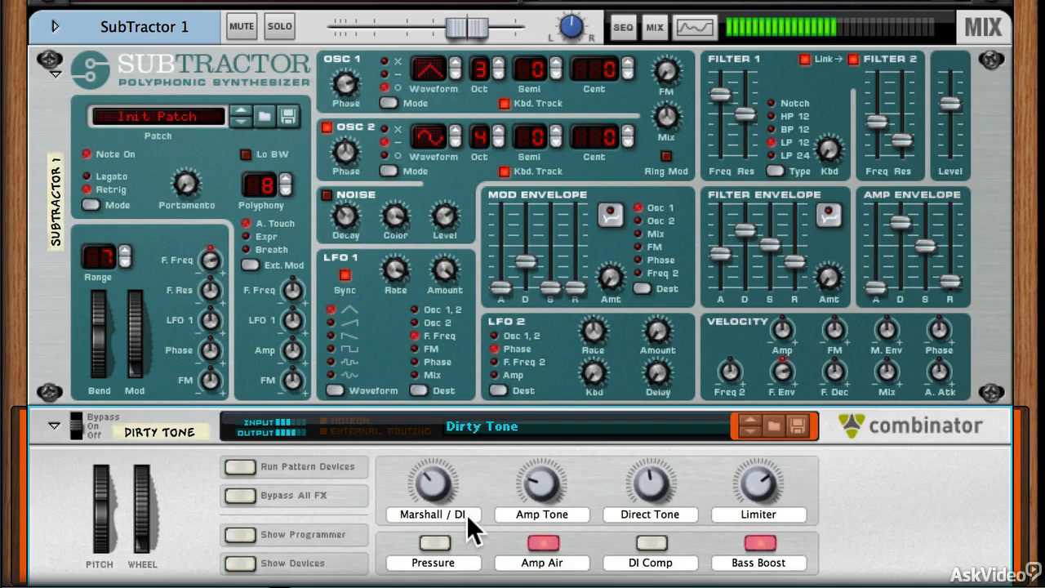
mouse_move(768, 482)
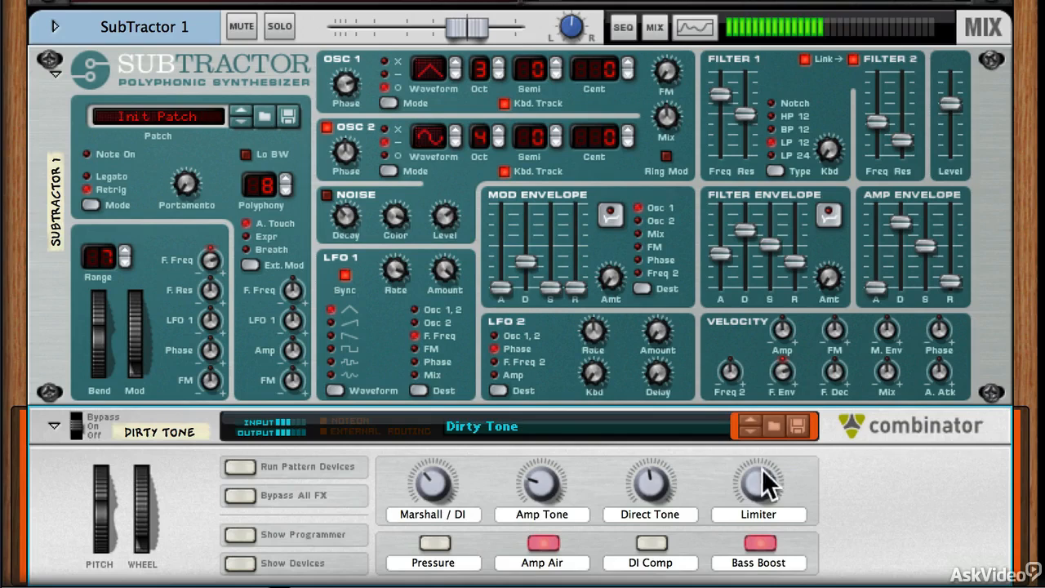
scroll(down, 3)
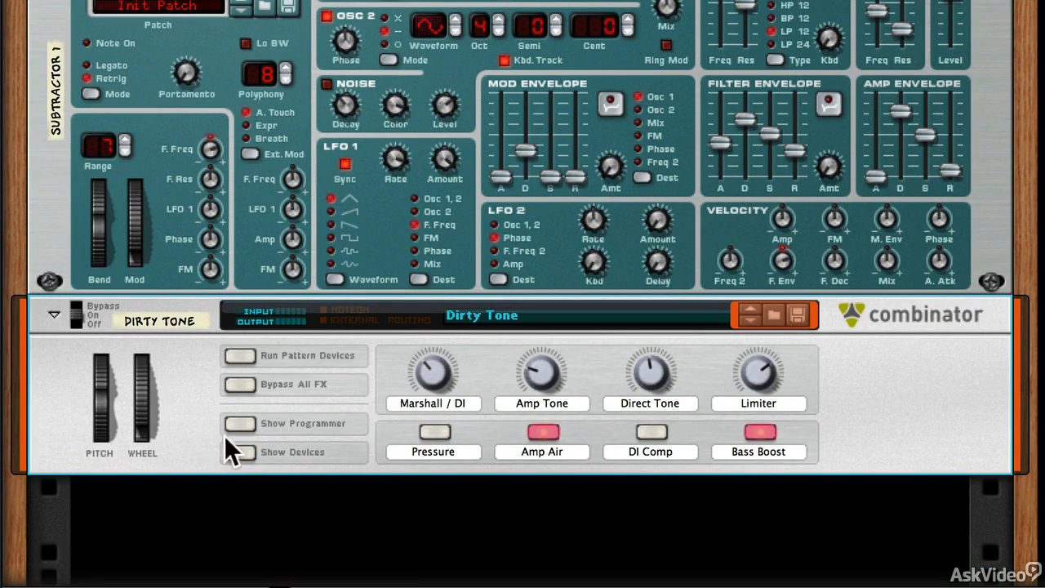
click(239, 423)
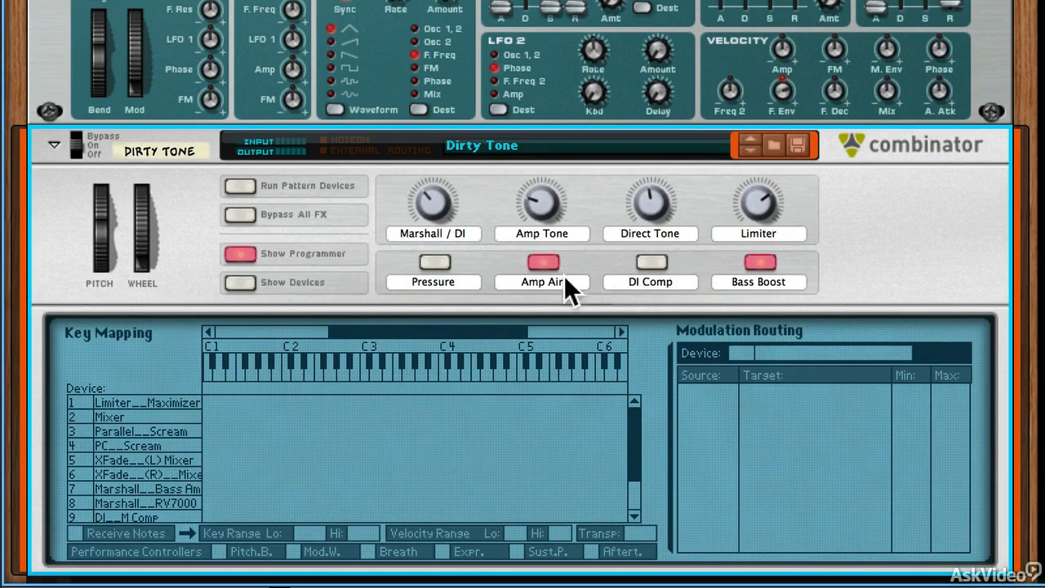
mouse_move(433, 204)
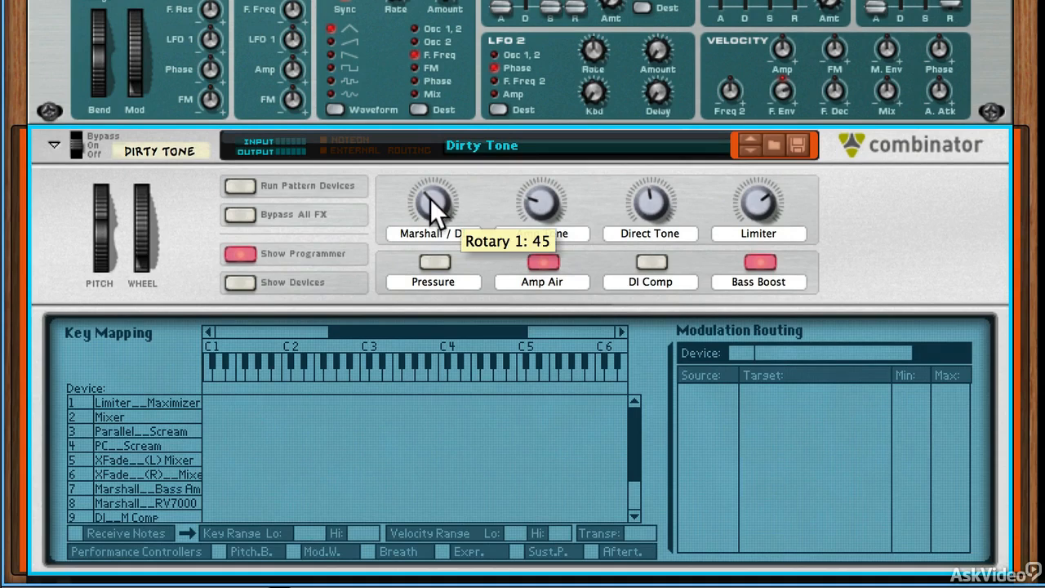
Set the Combinator's Marshall / DI blend rotary to 55.
drag(433, 204, 432, 229)
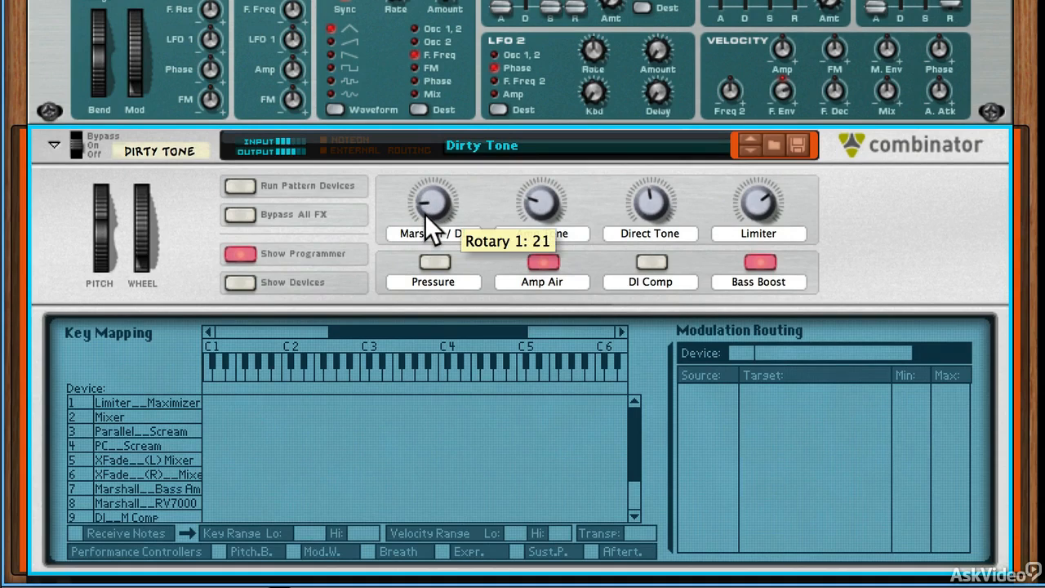
drag(432, 213, 433, 193)
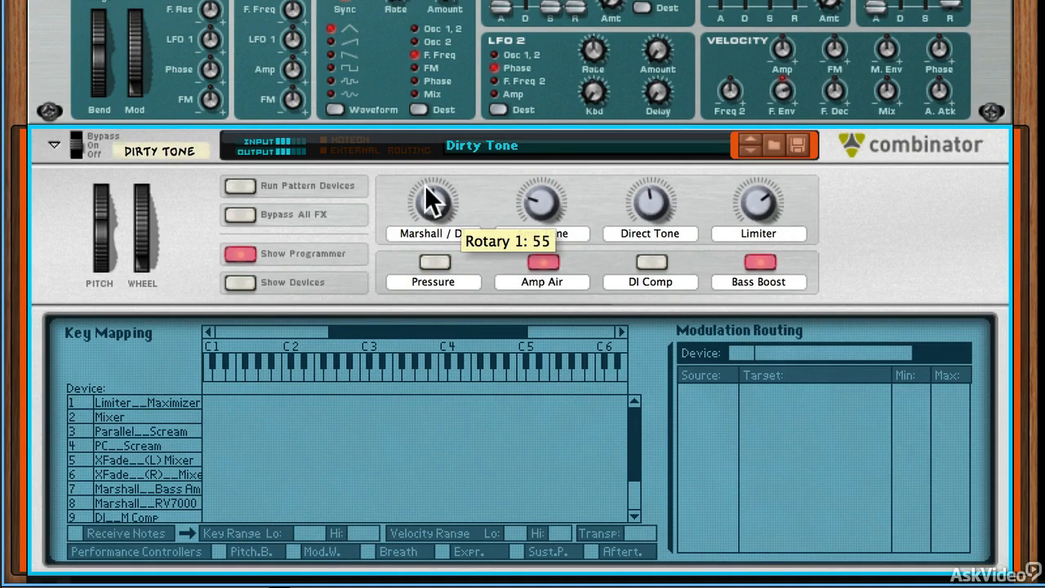
drag(434, 199, 425, 167)
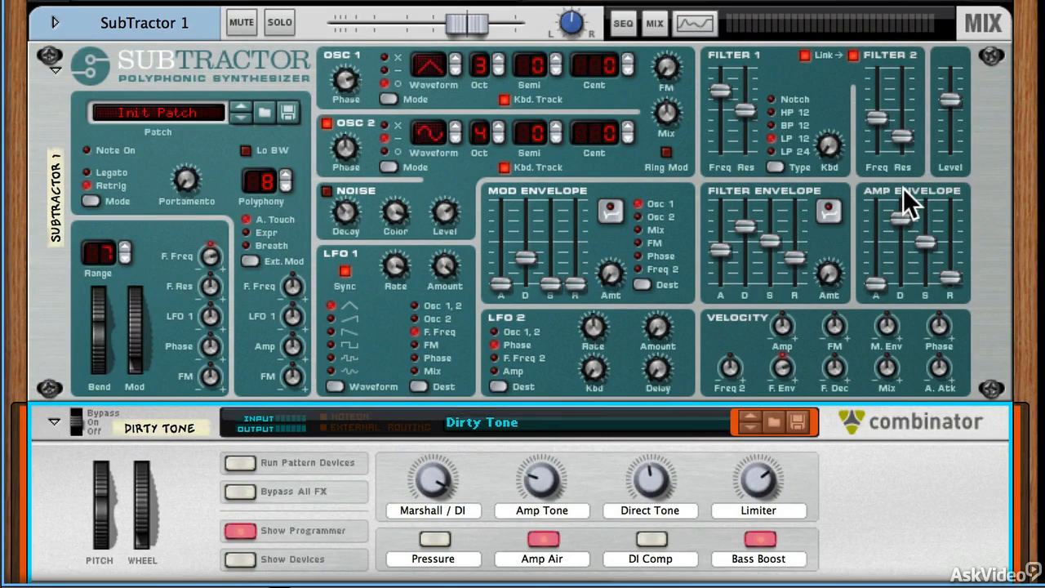
mouse_move(294, 327)
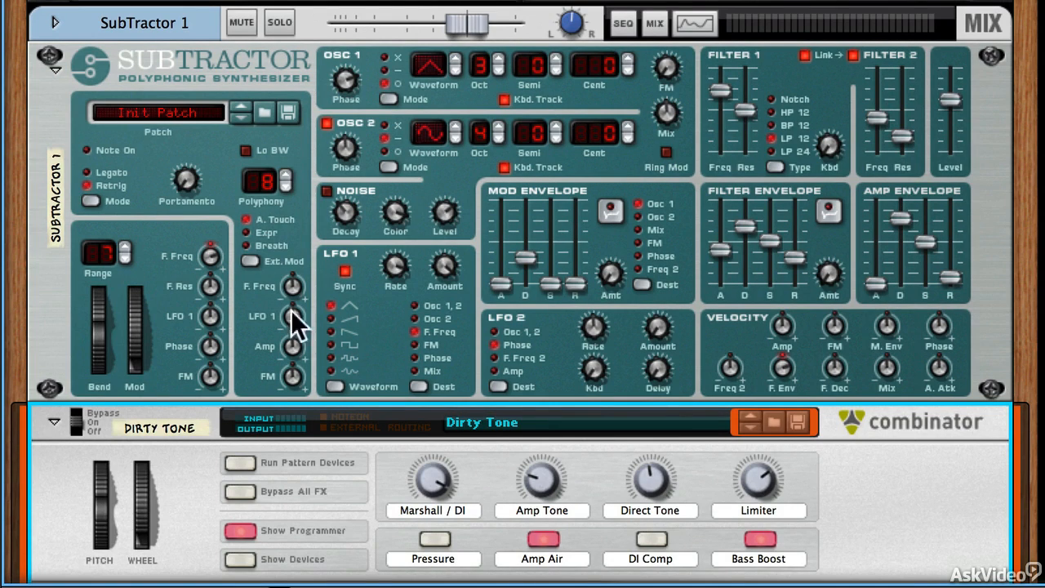
mouse_move(477, 346)
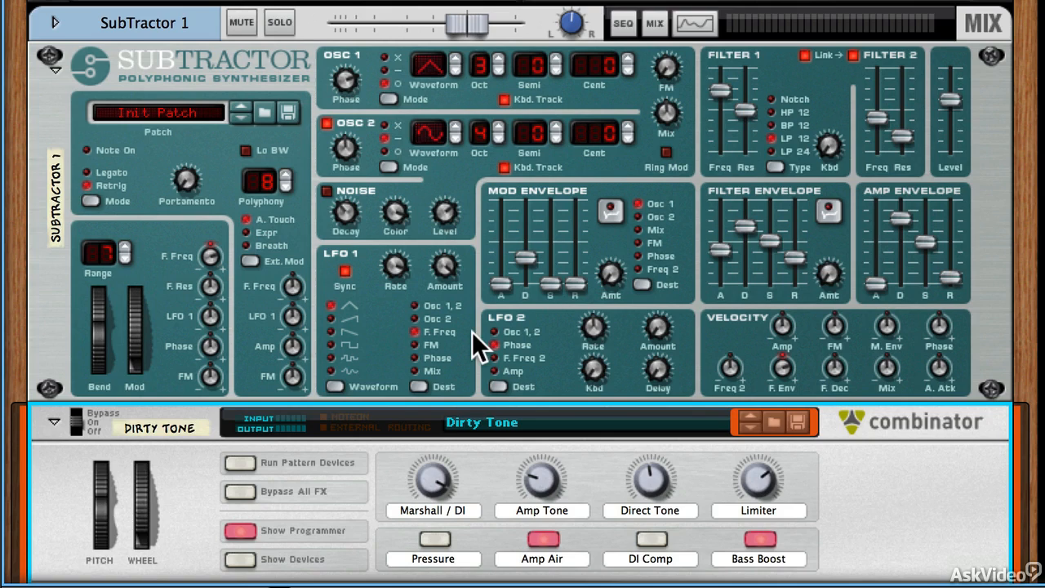
mouse_move(343, 98)
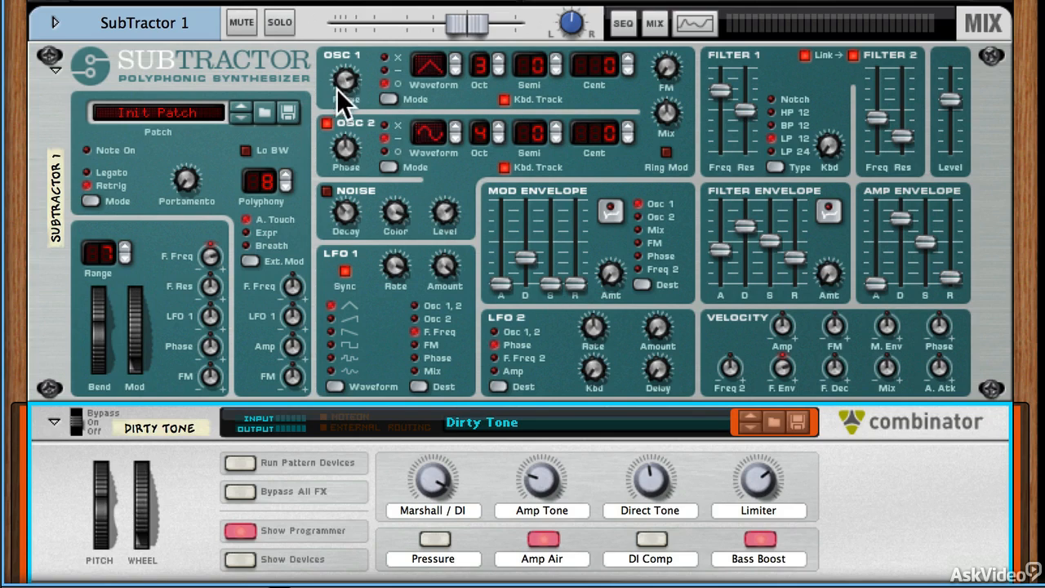
mouse_move(529, 291)
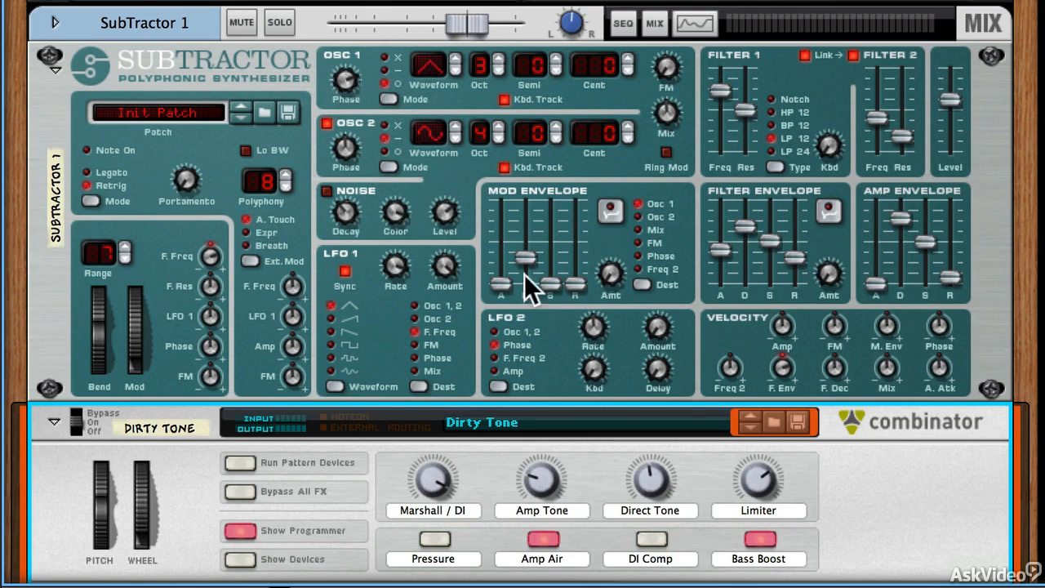
mouse_move(890, 530)
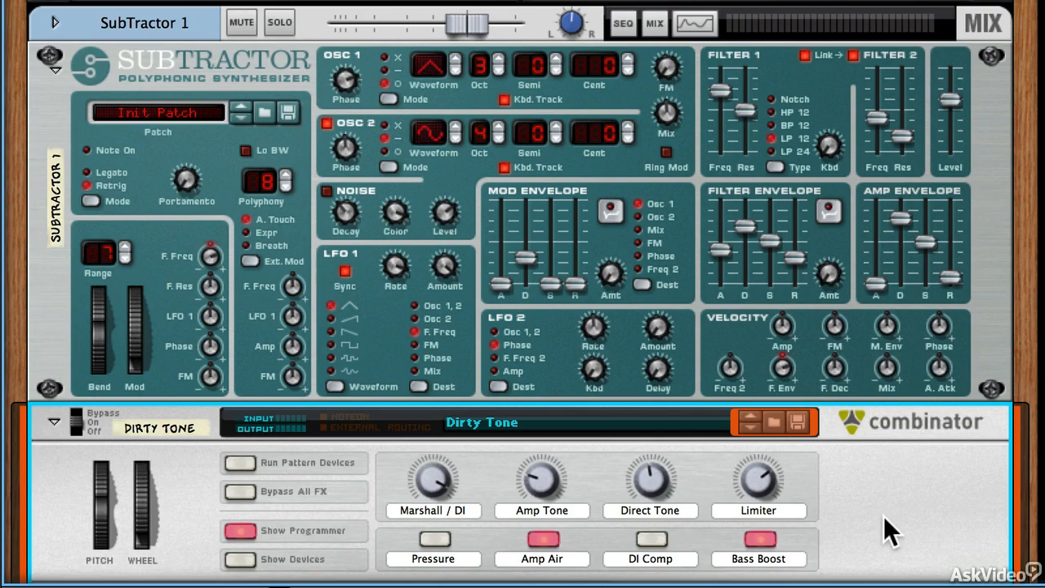